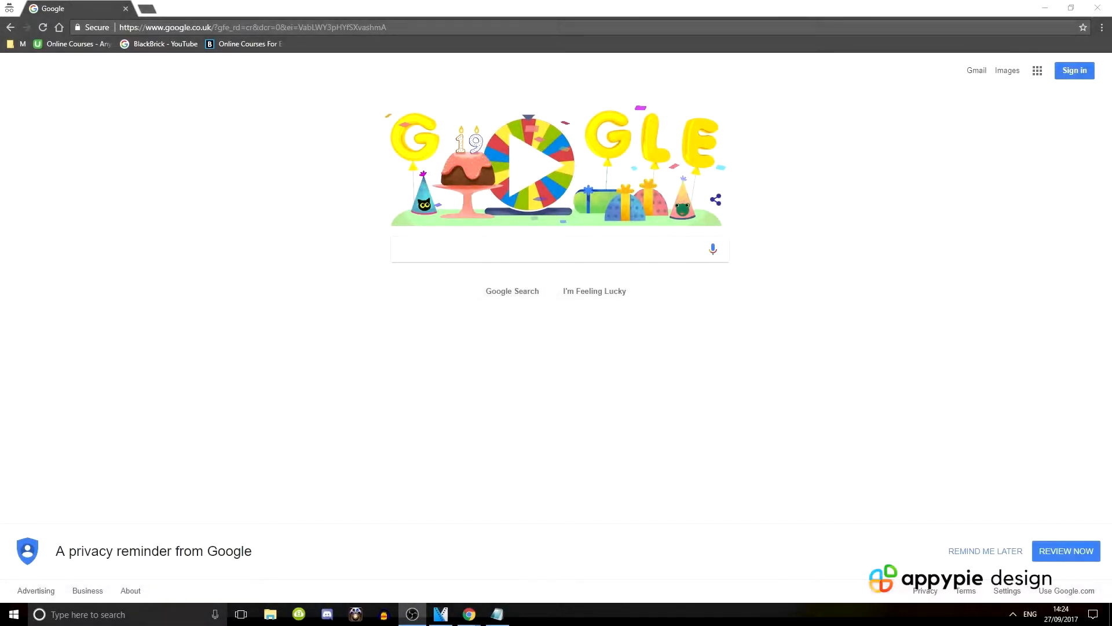
# - Search Google for "canva" to list the Canva website in the results
pyautogui.click(559, 249)
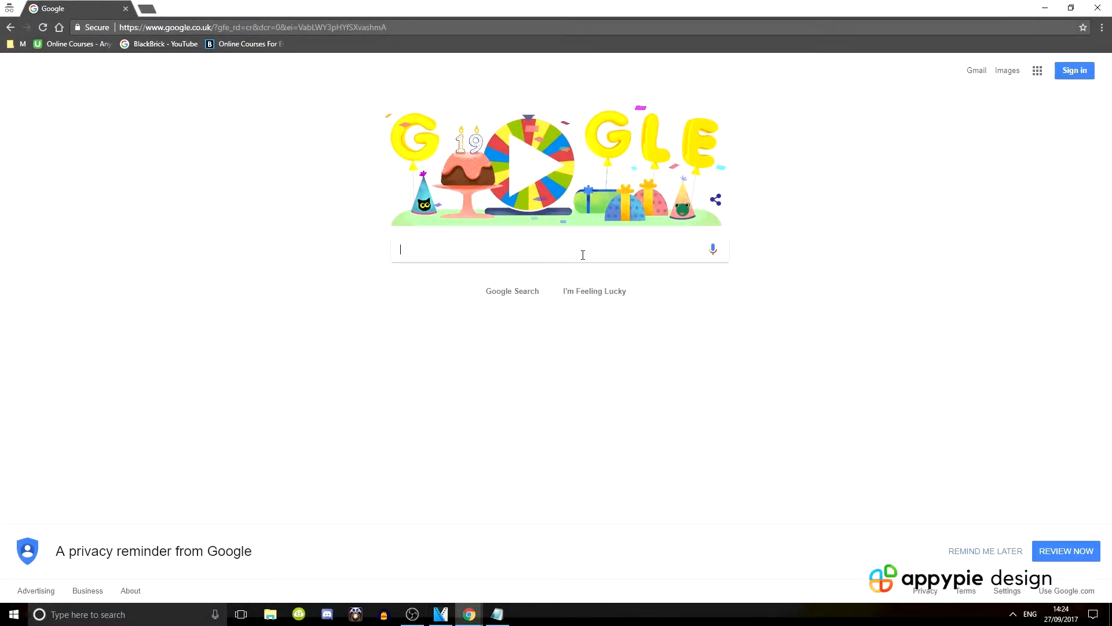
pyautogui.write('canva')
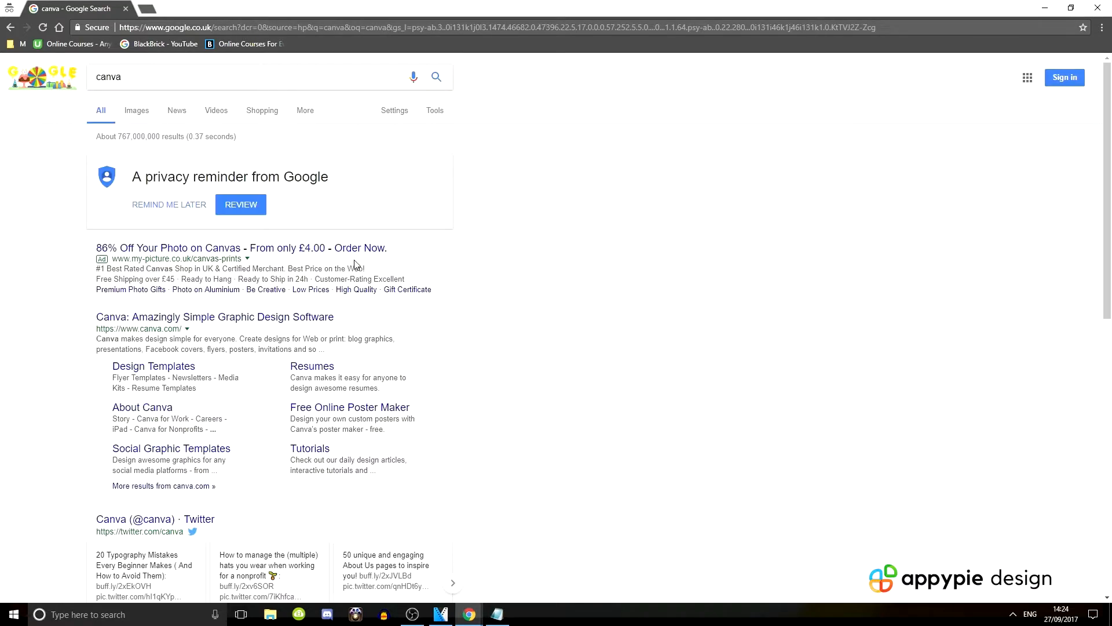
pyautogui.moveTo(126, 328)
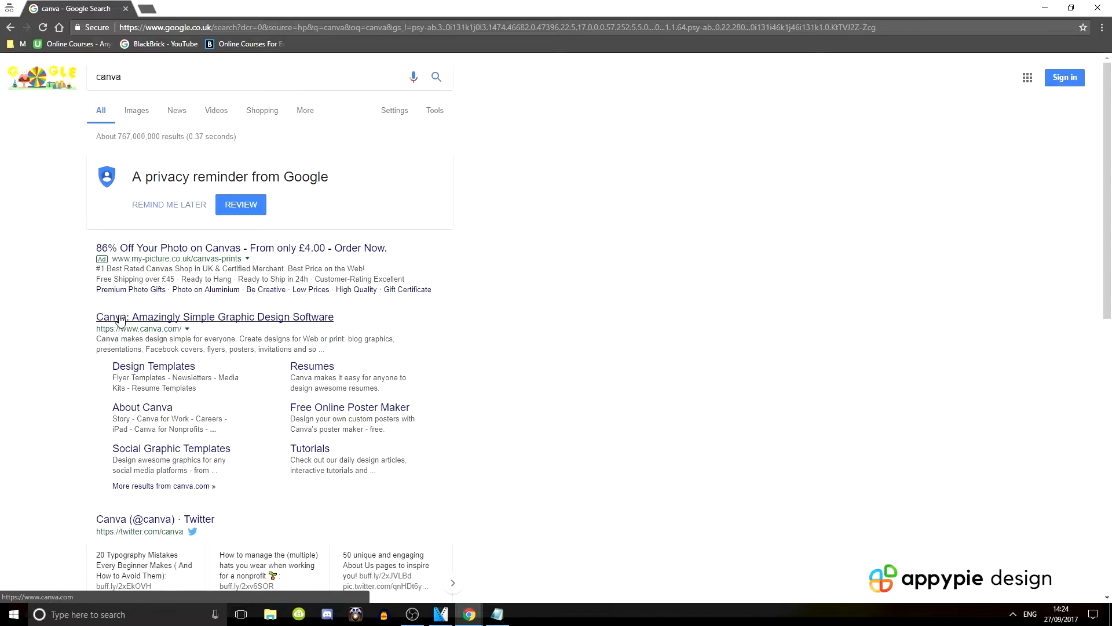
# - Open the Canva website from the results and show its Tools menu
pyautogui.click(214, 317)
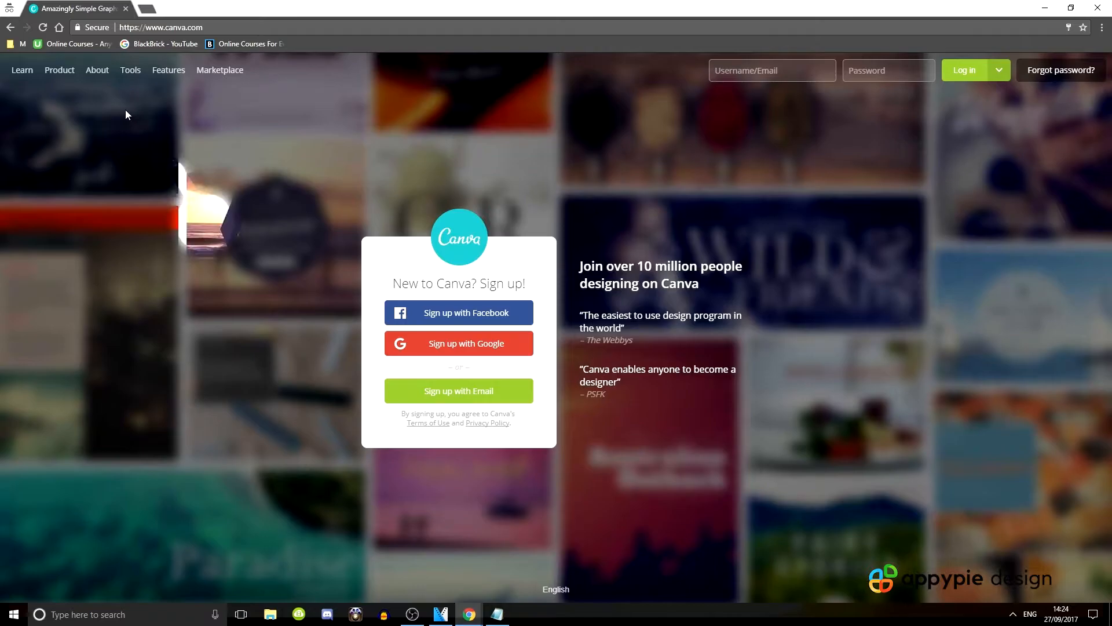
pyautogui.click(168, 69)
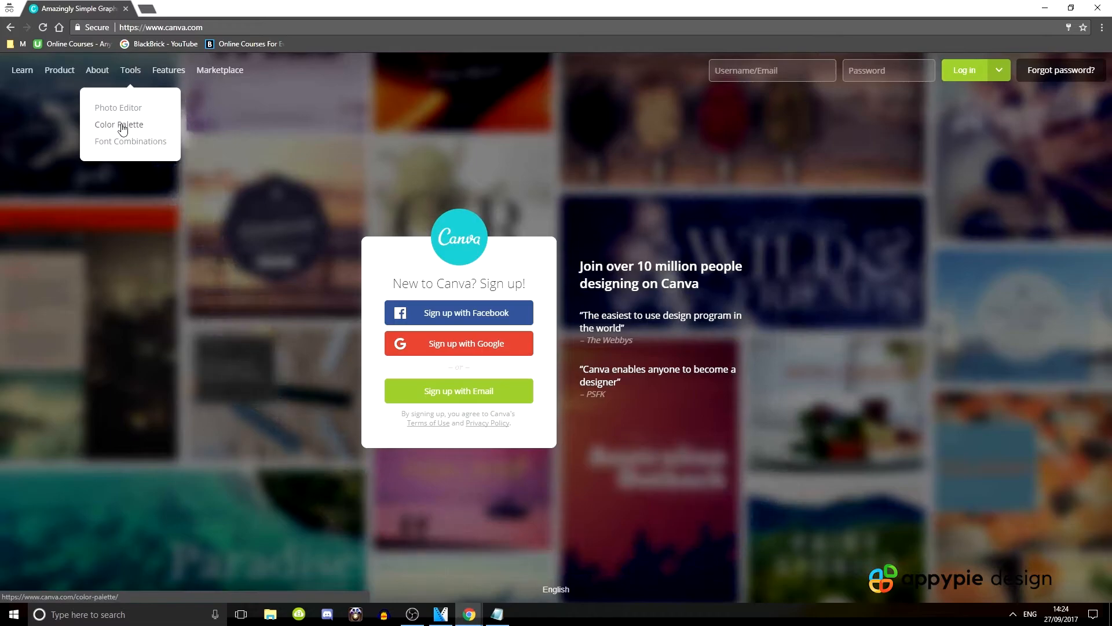
pyautogui.moveTo(142, 150)
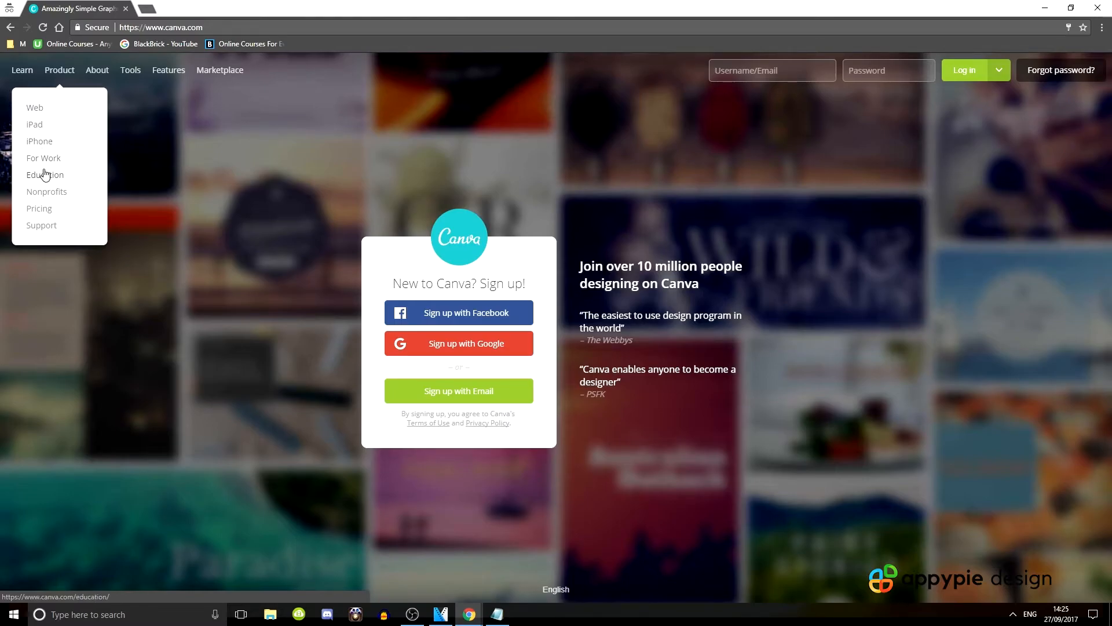
pyautogui.moveTo(32, 212)
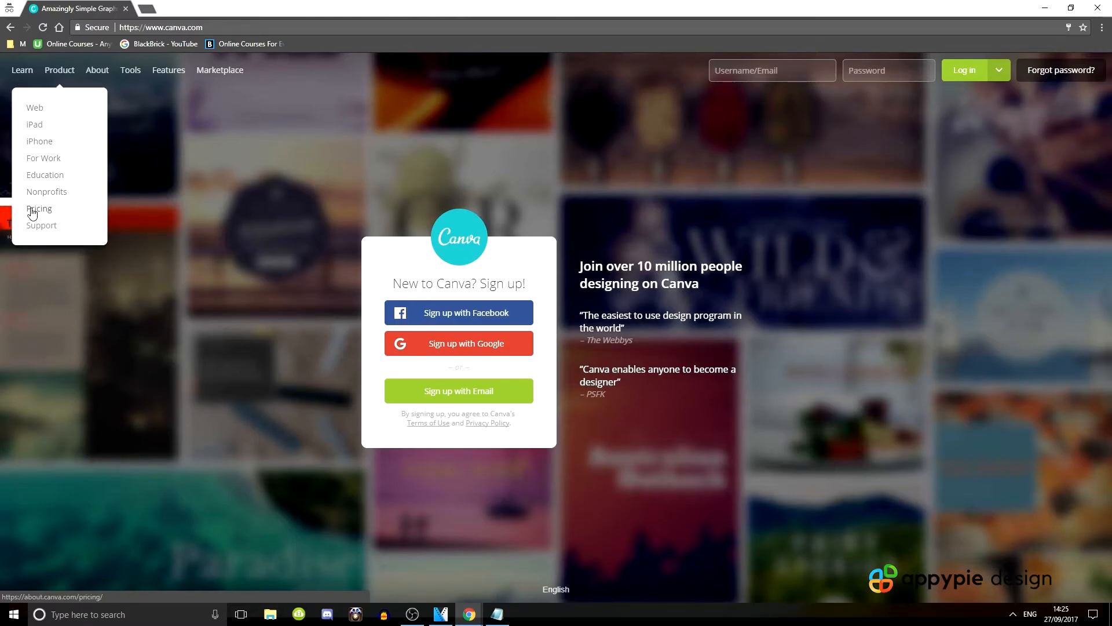
# - View Canva for Work prices billed yearly, then monthly, on the pricing plans page
pyautogui.click(39, 209)
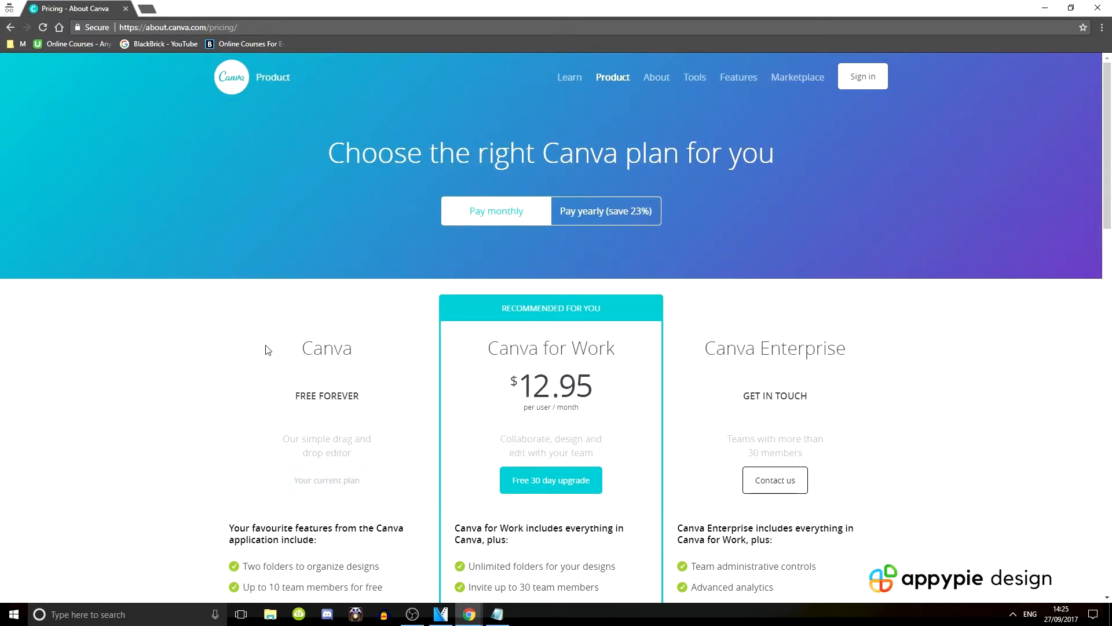
pyautogui.scroll(-3)
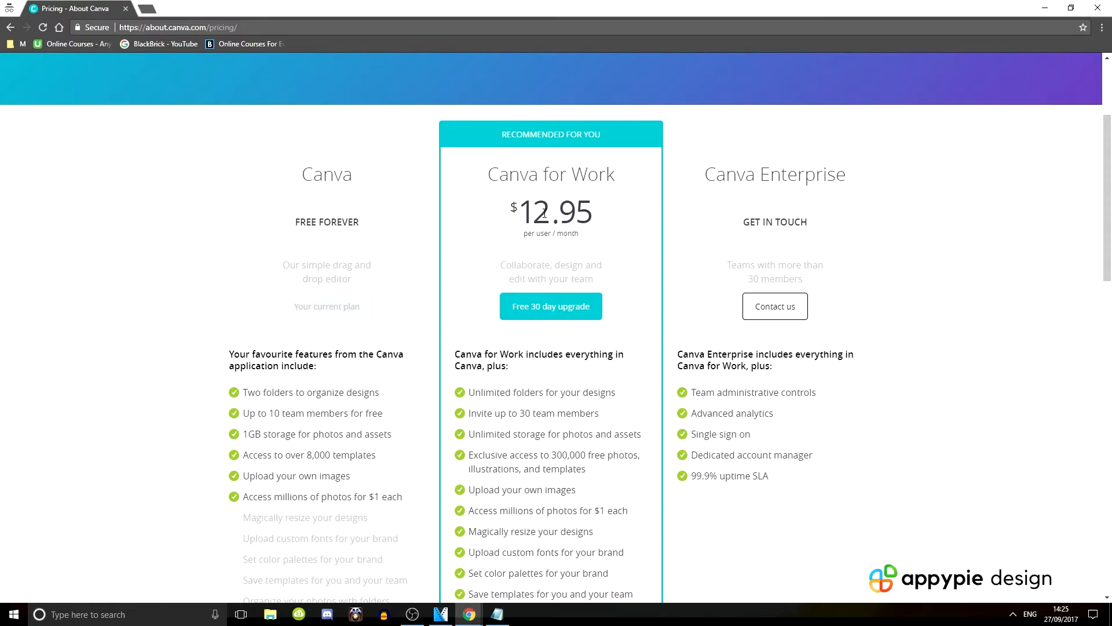
pyautogui.click(605, 211)
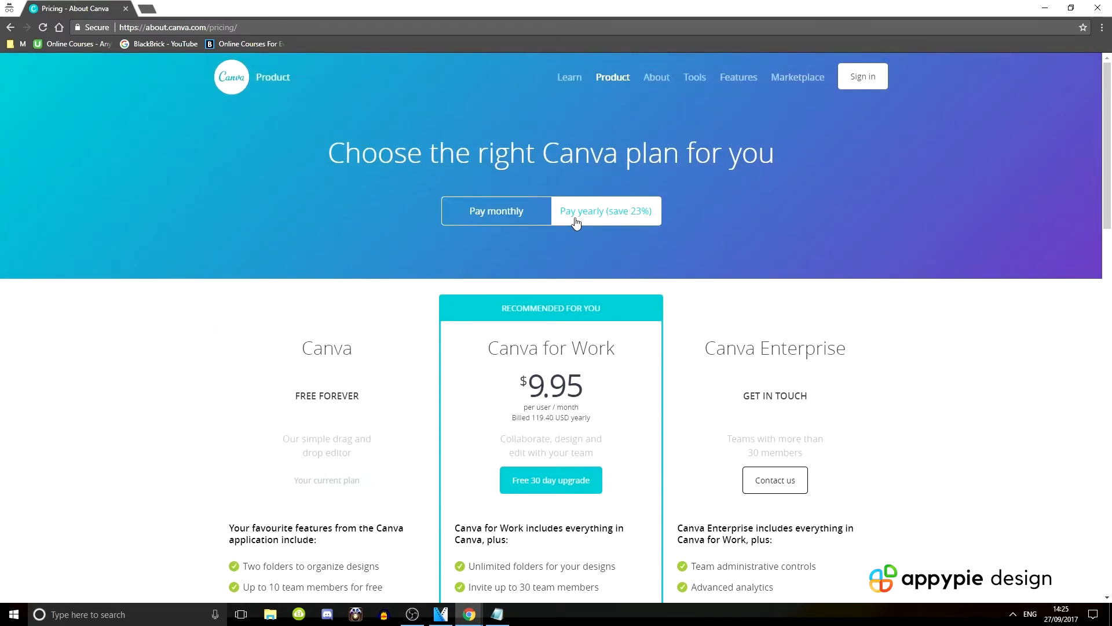
pyautogui.moveTo(528, 419)
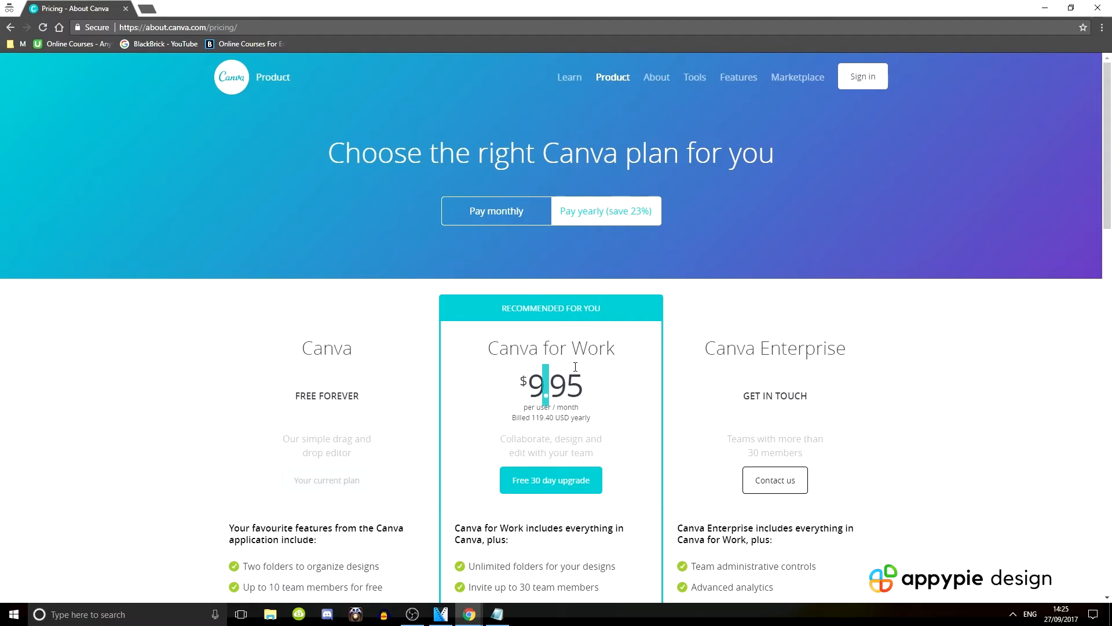
pyautogui.click(605, 197)
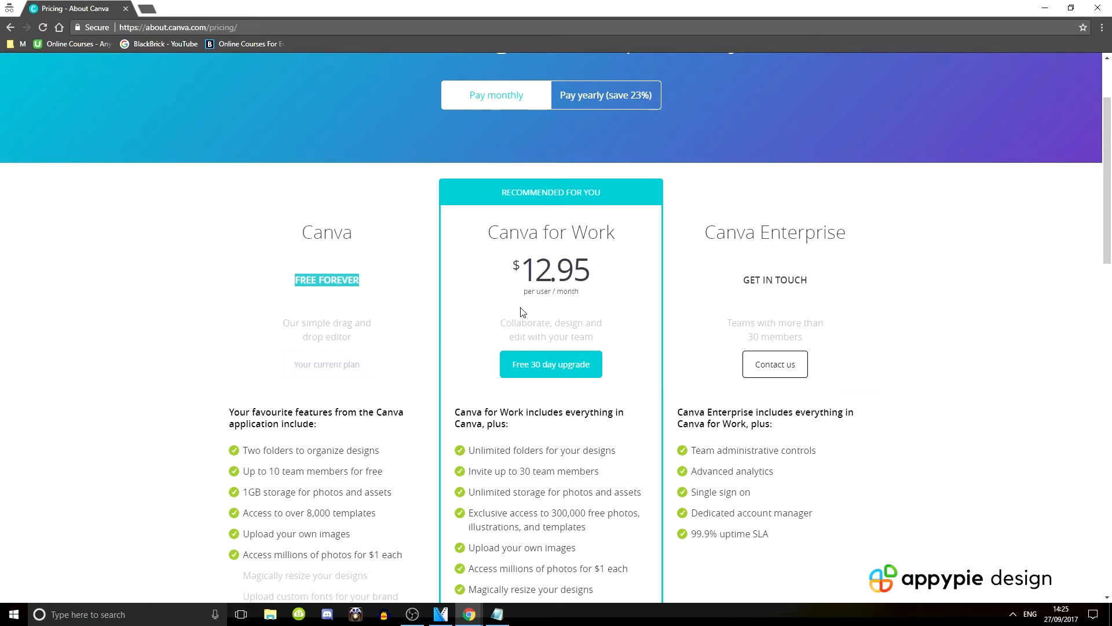
pyautogui.scroll(-3)
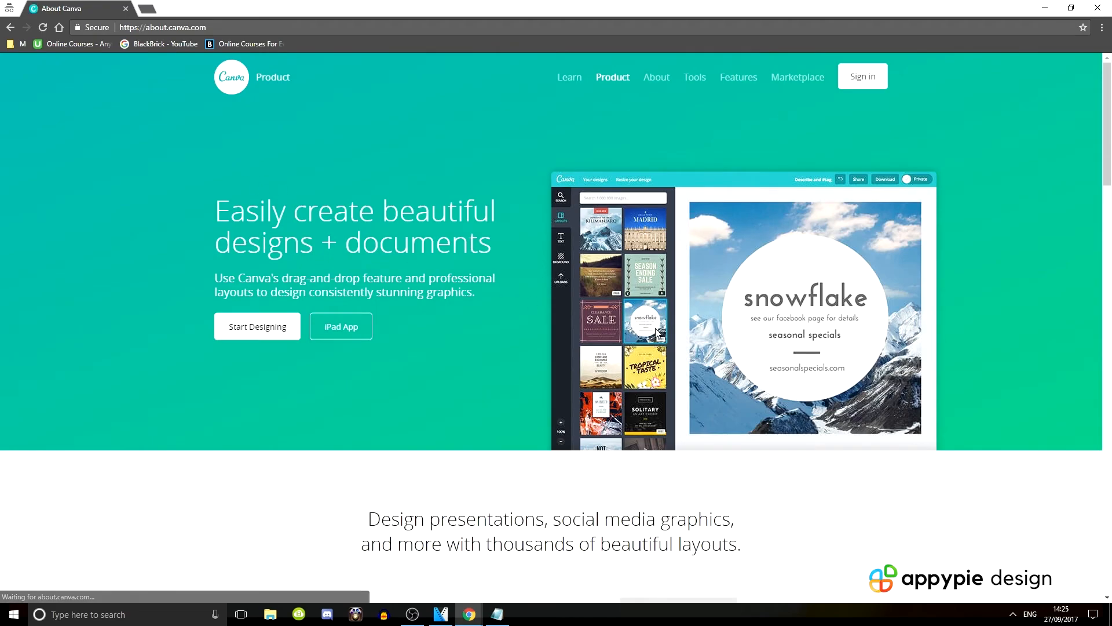
# - Scroll through the About Canva page's design layouts and features, then back to the top
pyautogui.scroll(-3)
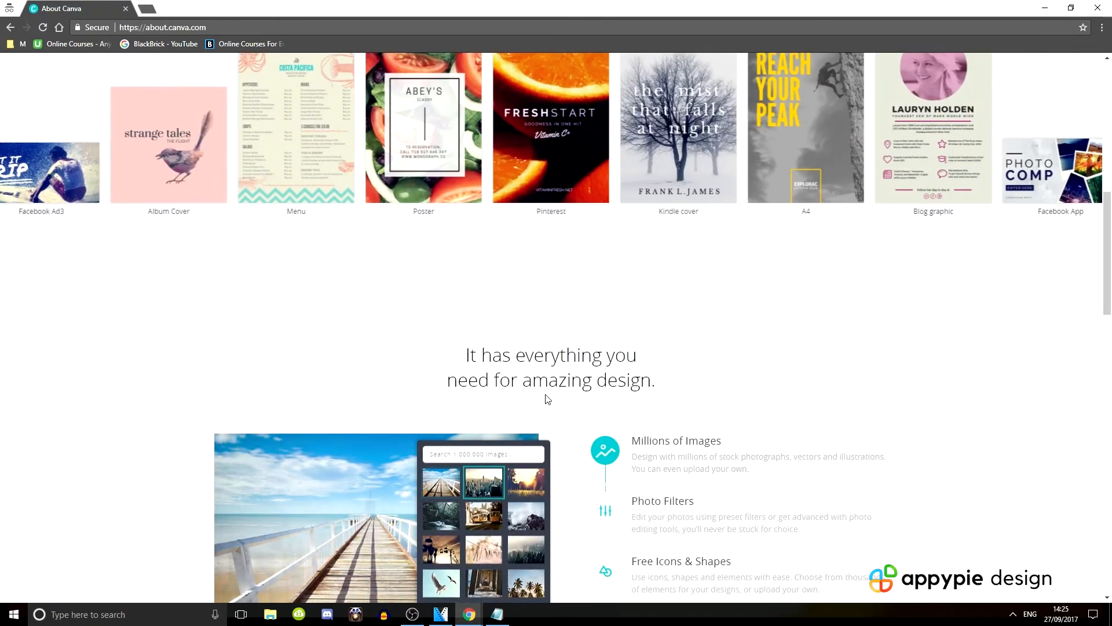
pyautogui.scroll(3)
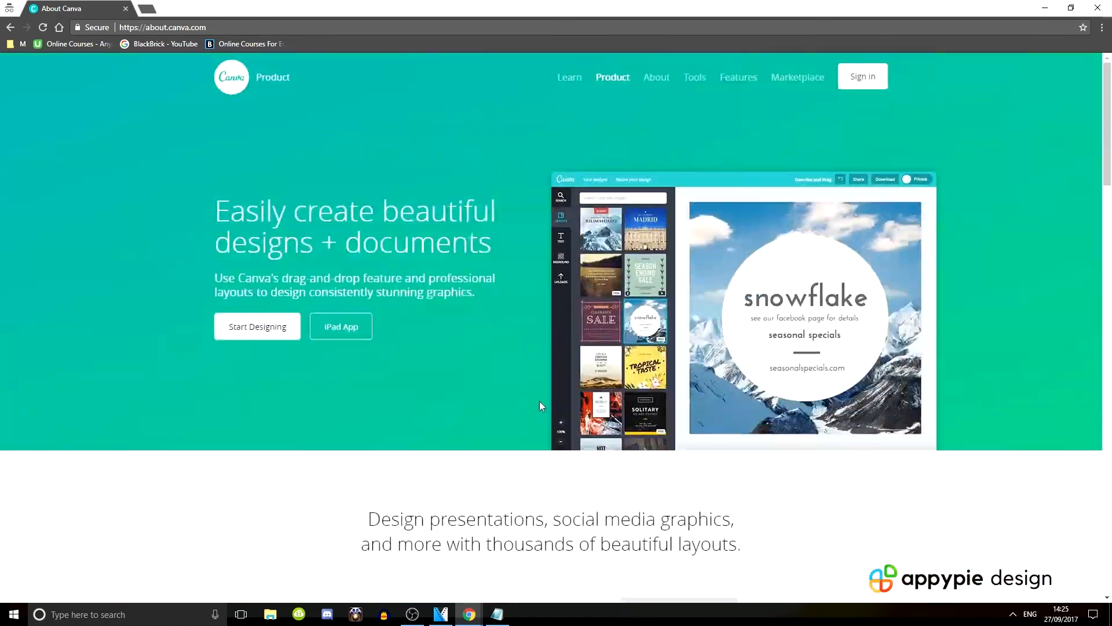